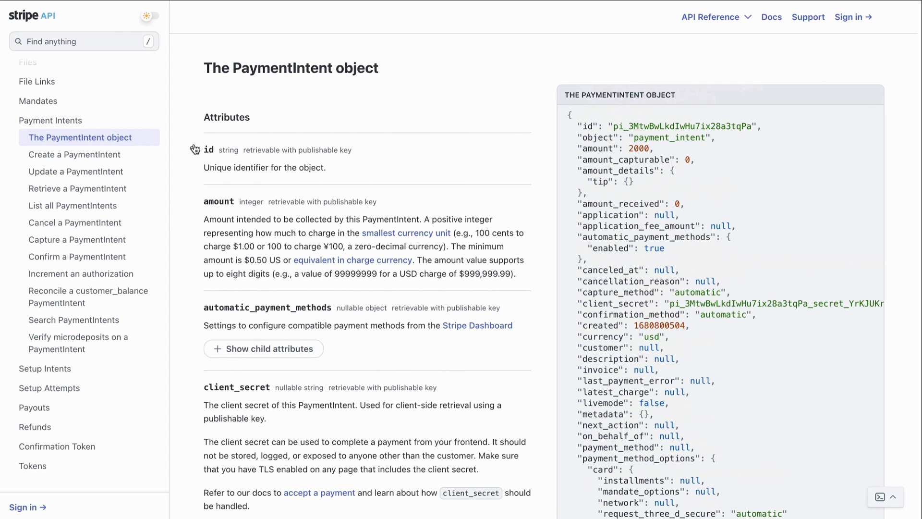
{"action": "scroll", "scroll_direction": "down", "scroll_amount": 3}
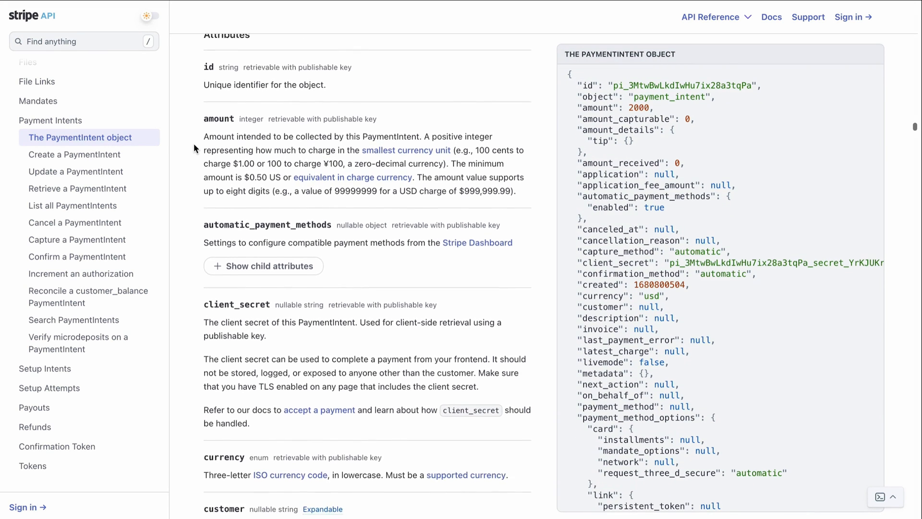
{"action": "scroll", "scroll_direction": "down", "scroll_amount": 3}
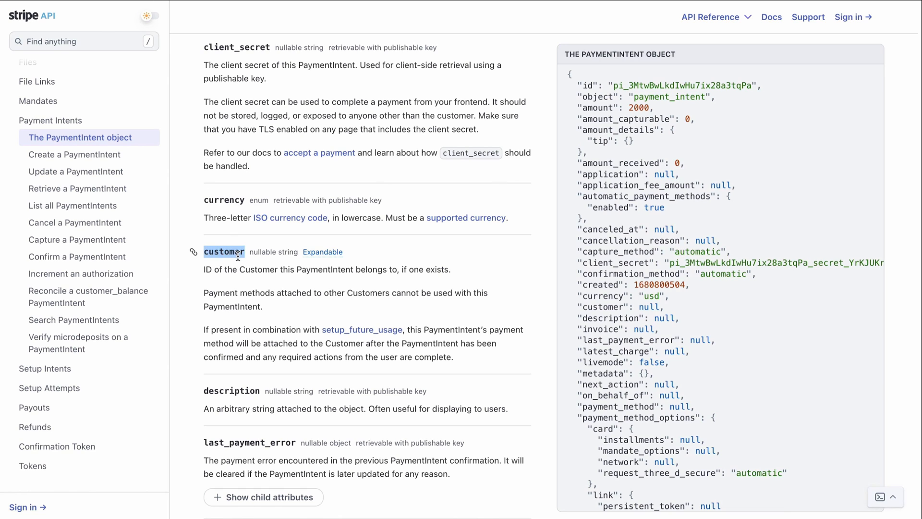
{"action": "mouse_move", "coordinate": [323, 251]}
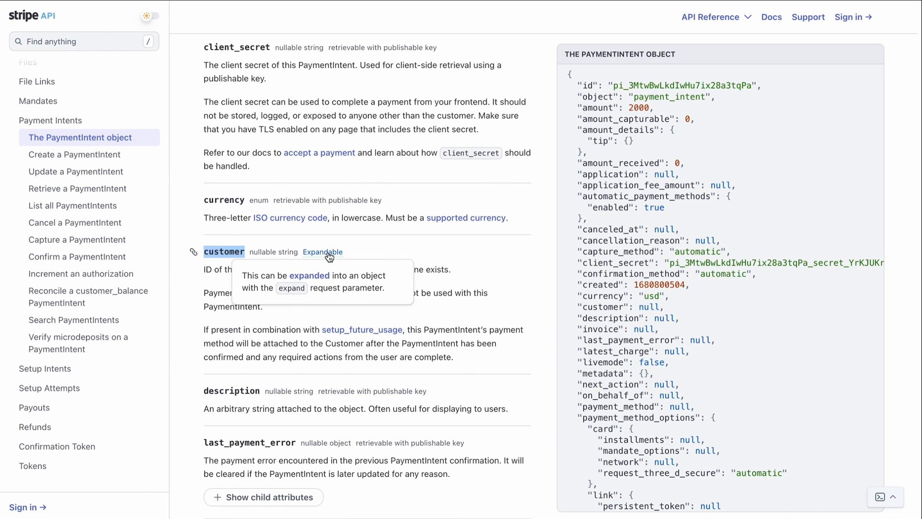